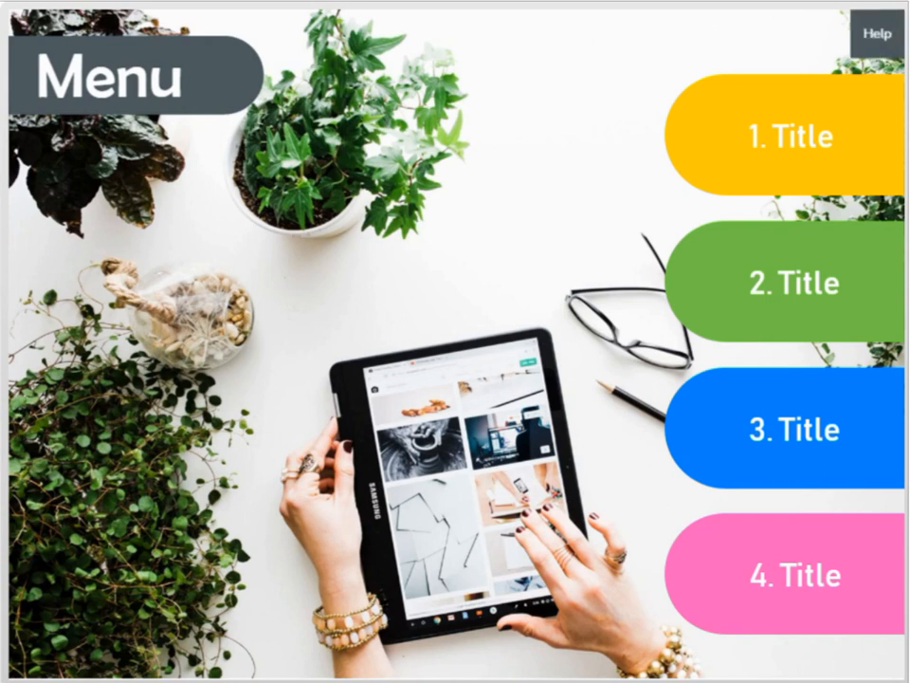
Step: View and dismiss the course help overlay, then enter the intro of '1. Title'
{"action": "left_click", "coordinate": [878, 34]}
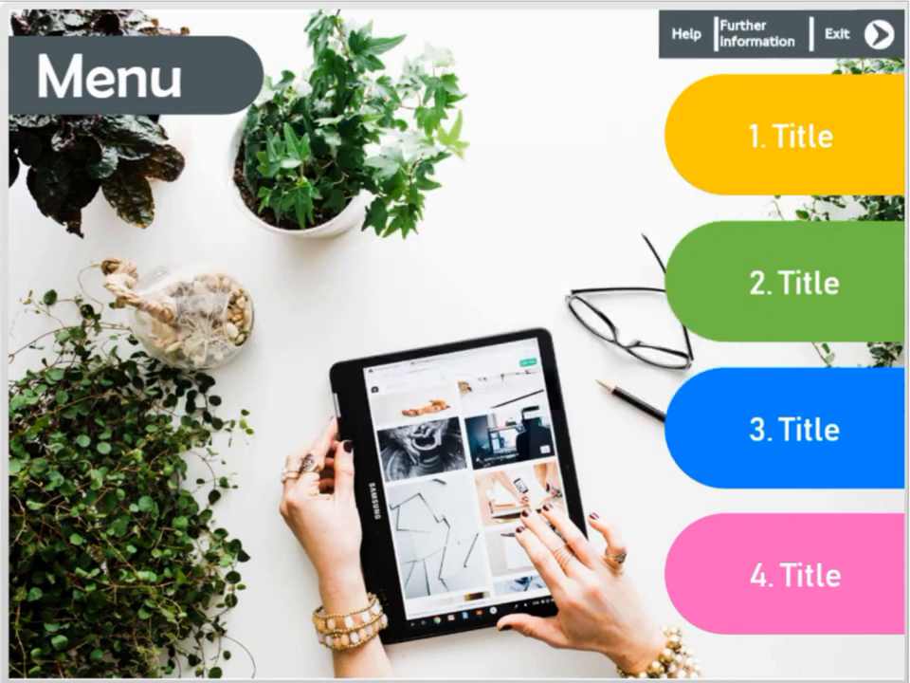
{"action": "left_click", "coordinate": [686, 34]}
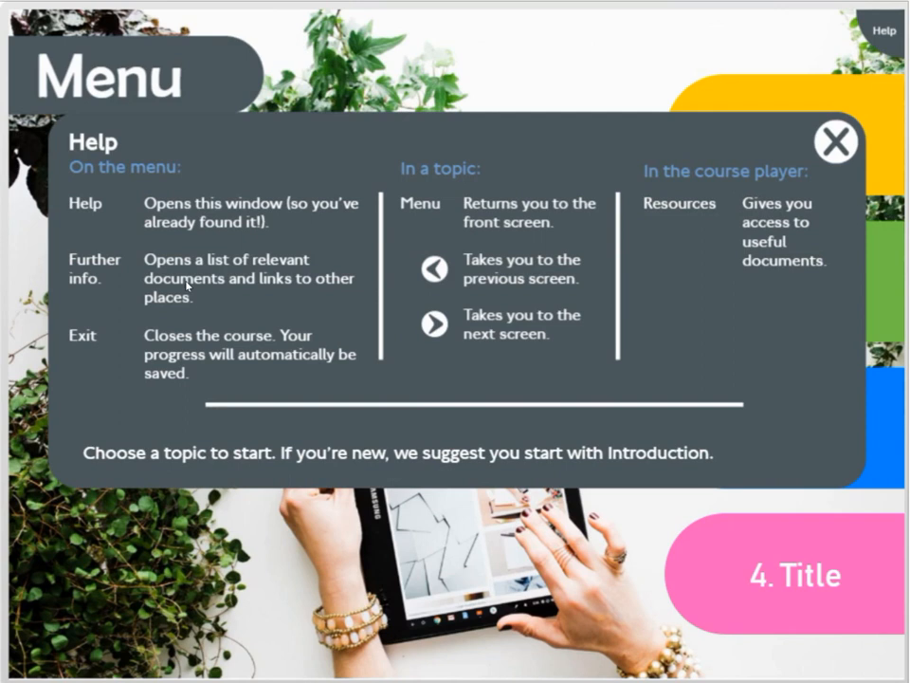
{"action": "left_click", "coordinate": [835, 140]}
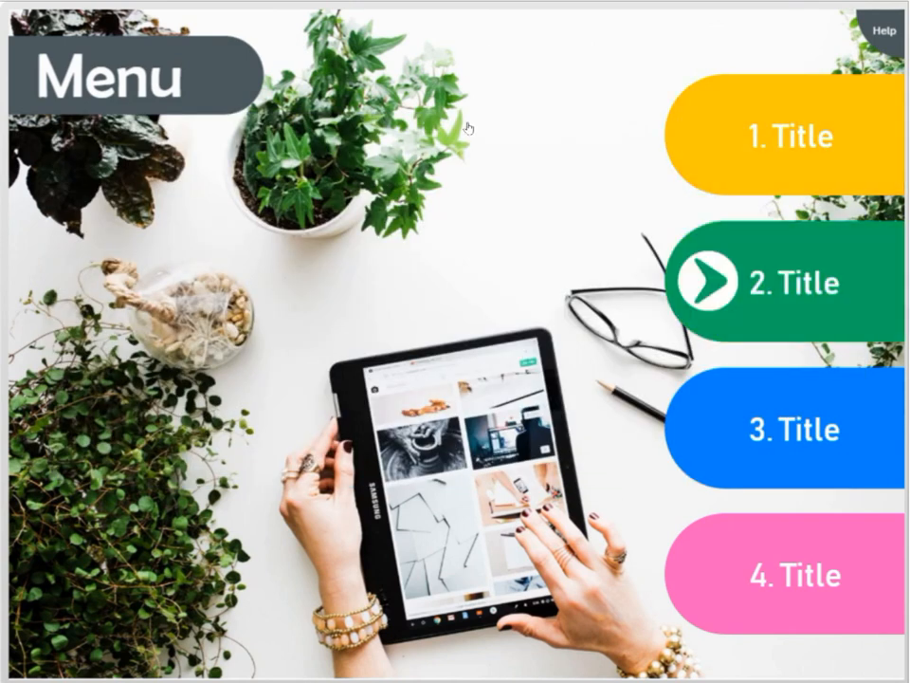
{"action": "left_click", "coordinate": [786, 136]}
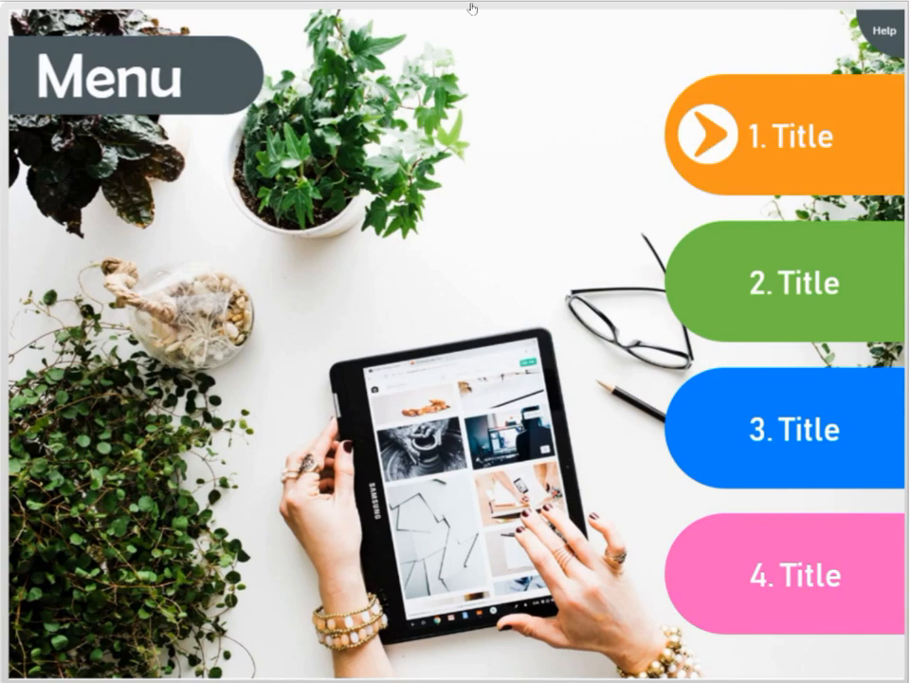
{"action": "left_click", "coordinate": [785, 137]}
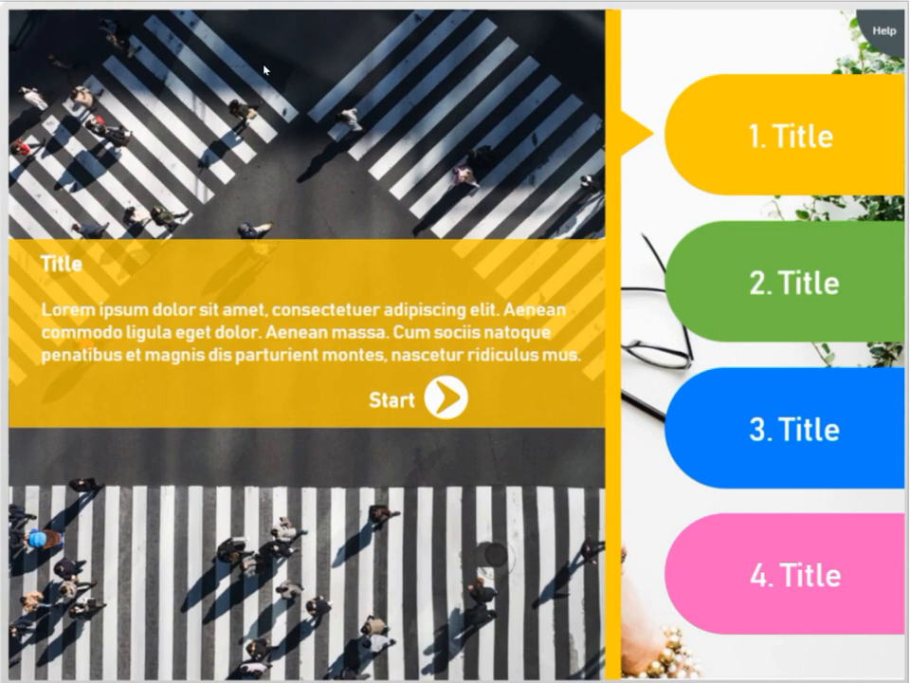
{"action": "mouse_move", "coordinate": [217, 217]}
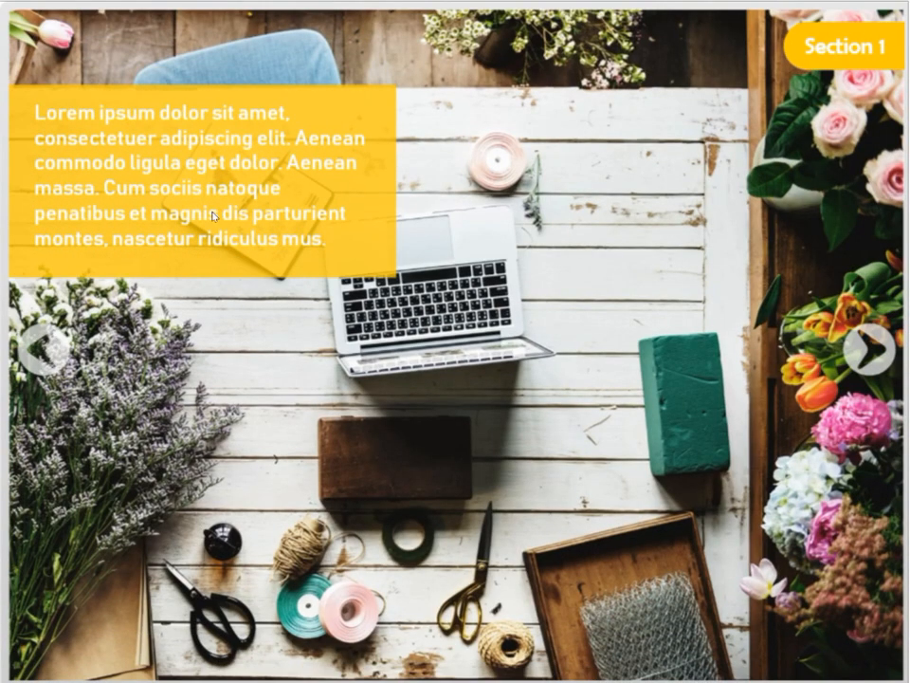
{"action": "mouse_move", "coordinate": [512, 227]}
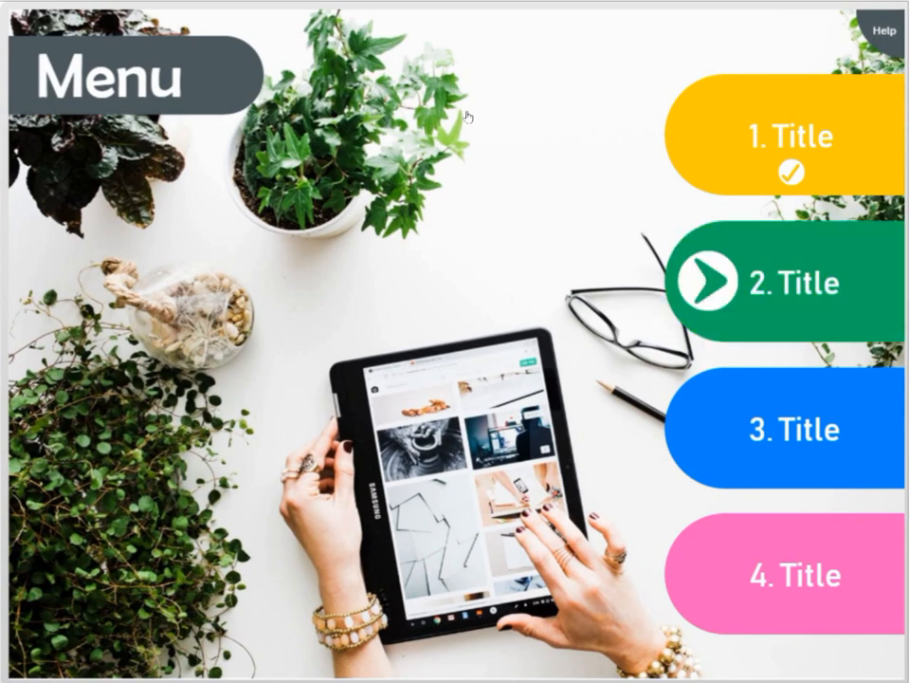
Step: Go through '2. Title' from its intro via the next arrow back toward the menu
{"action": "left_click", "coordinate": [785, 283]}
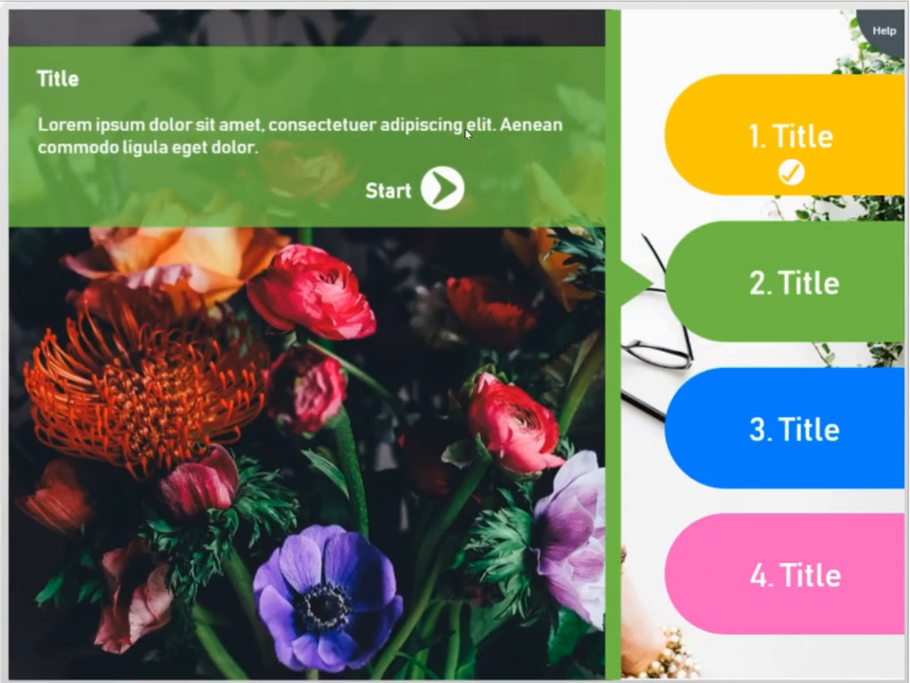
{"action": "mouse_move", "coordinate": [218, 85]}
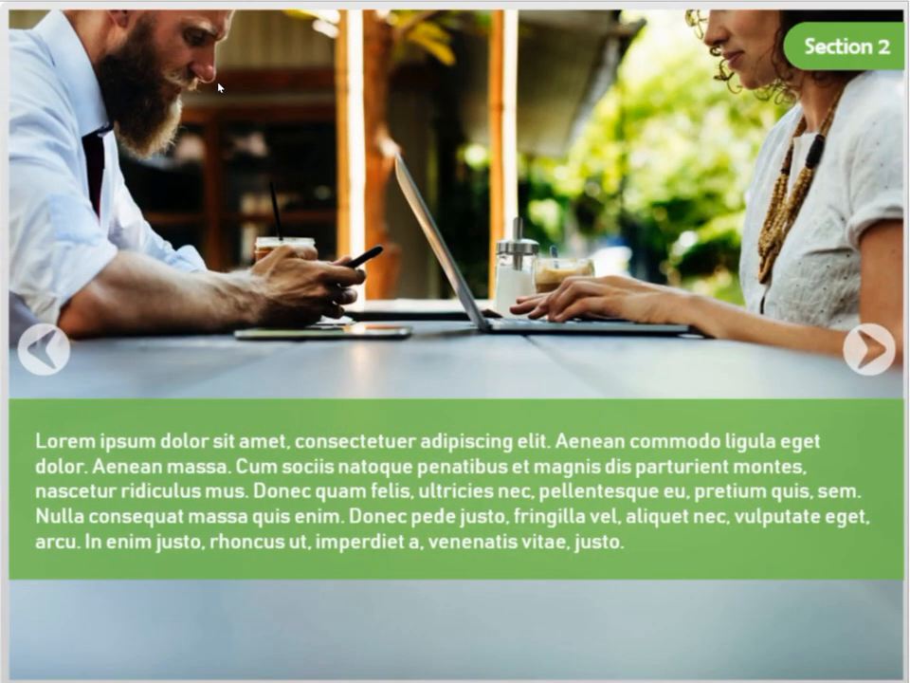
{"action": "left_click", "coordinate": [871, 347]}
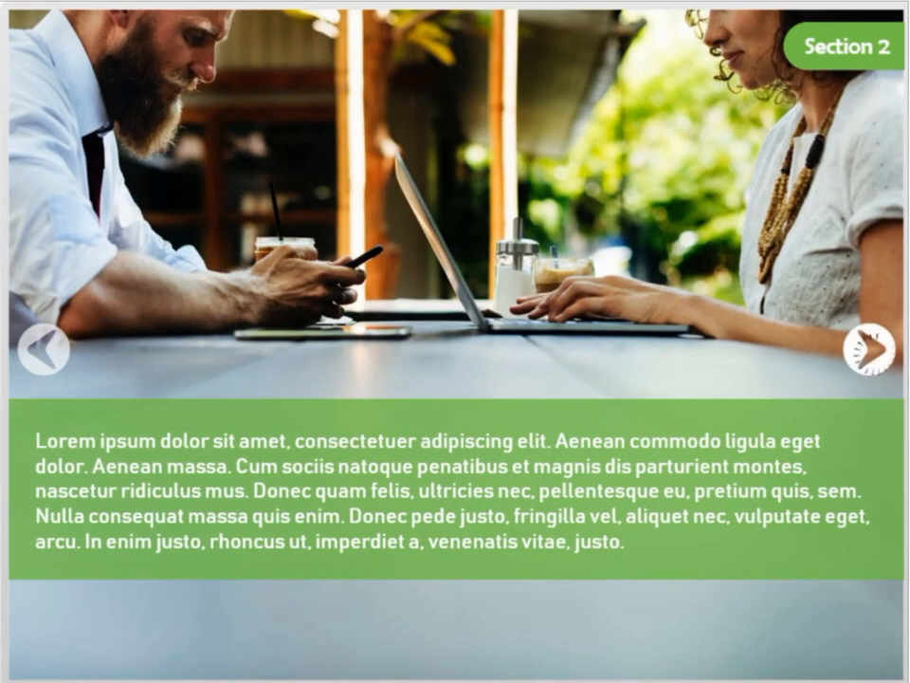
{"action": "left_click", "coordinate": [876, 349]}
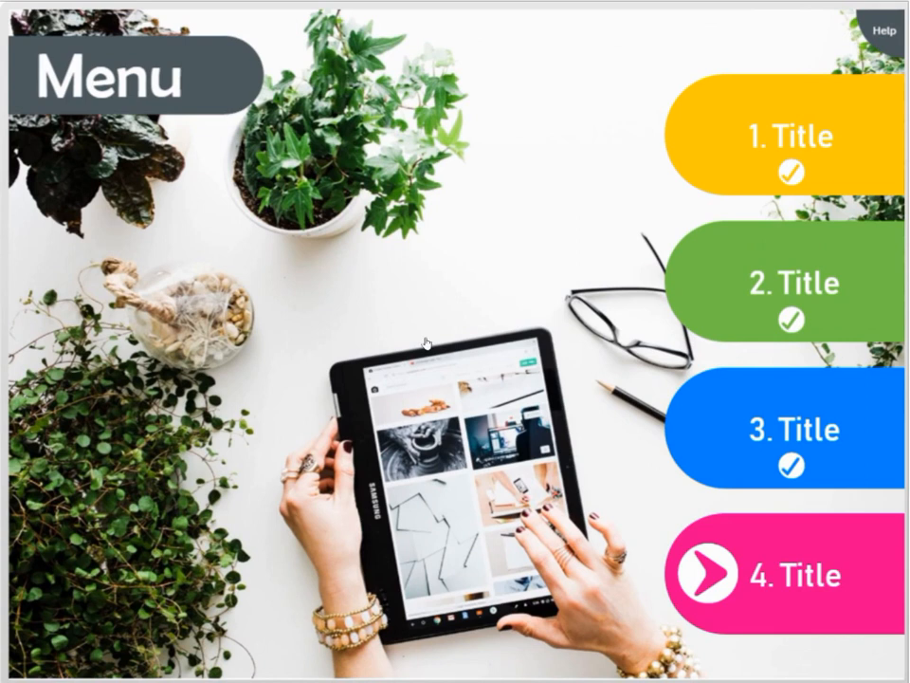
Step: Go through '4. Title' with the next arrow so all four menu entries show ticks
{"action": "left_click", "coordinate": [786, 576]}
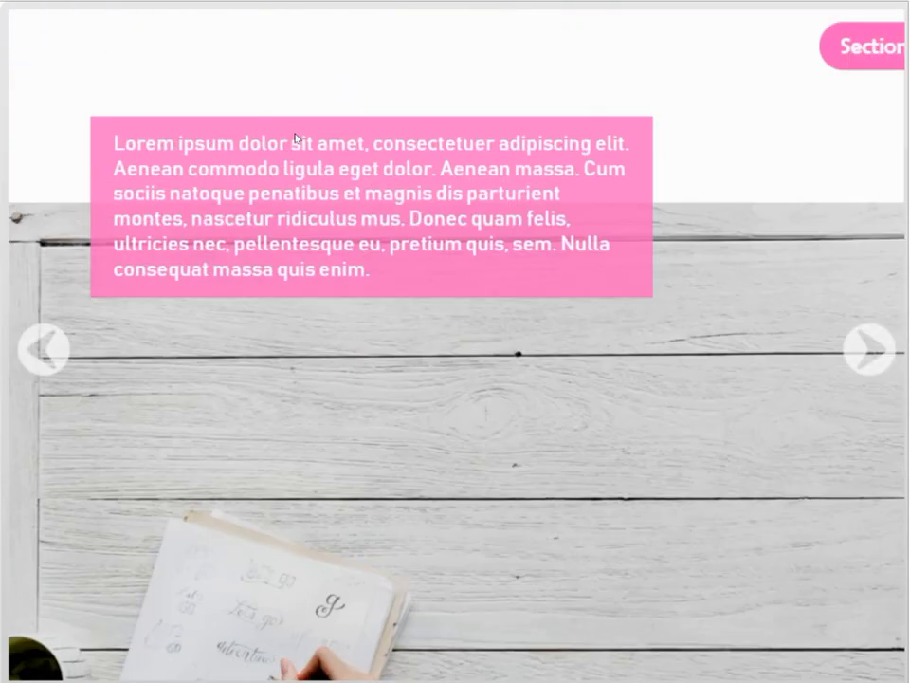
{"action": "left_click", "coordinate": [869, 349]}
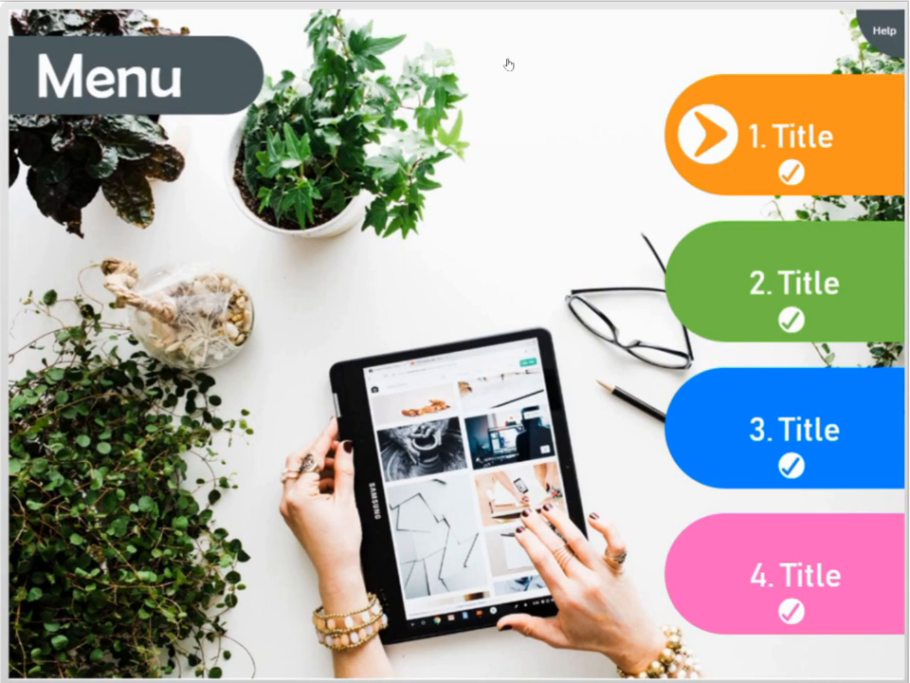
{"action": "left_click", "coordinate": [787, 429]}
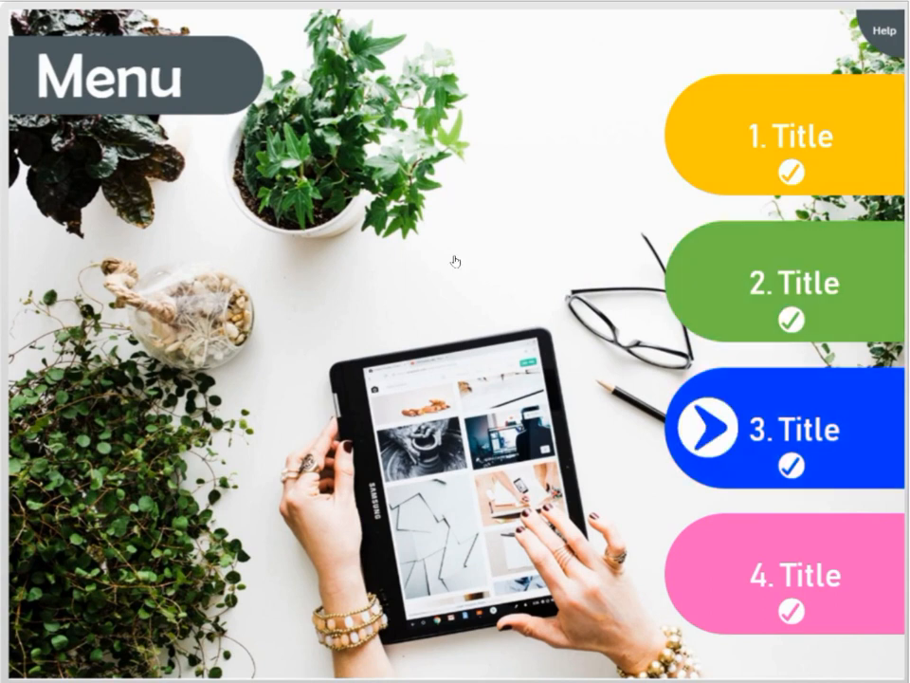